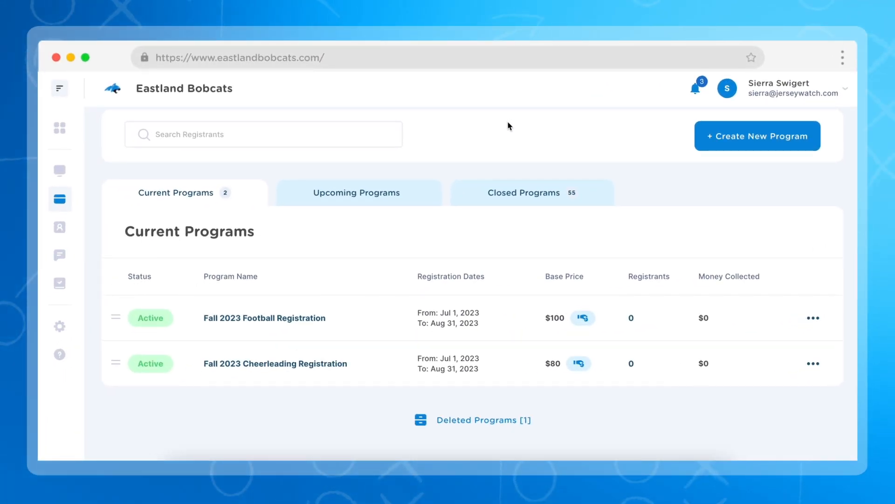
{"action": "mouse_move", "coordinate": [59, 198]}
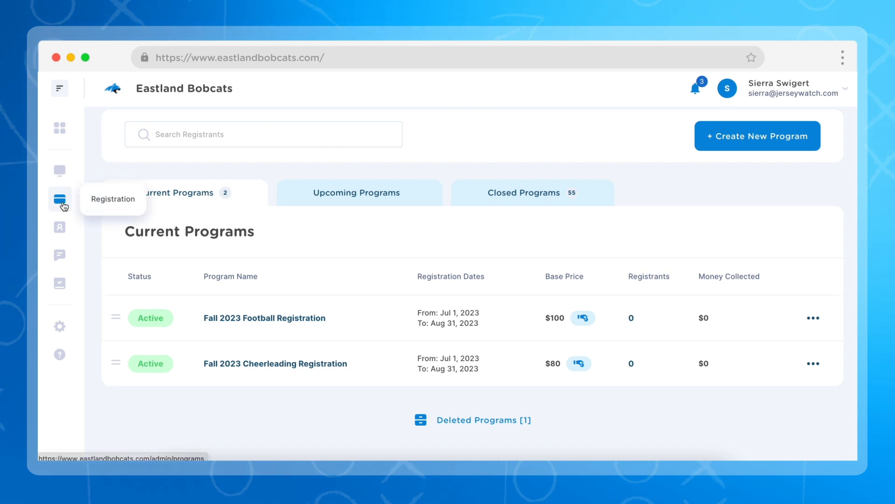
{"action": "mouse_move", "coordinate": [318, 253]}
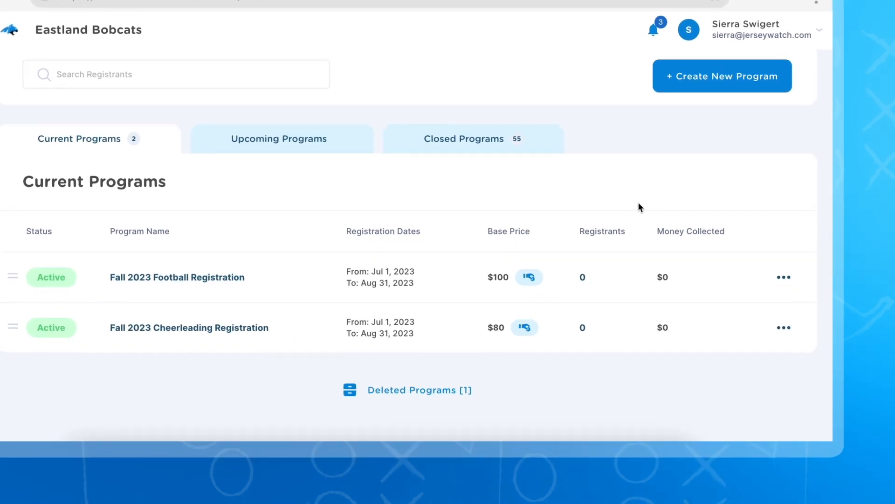
Step: Open Fall 2023 Football Registration for editing from its actions menu
{"action": "left_click", "coordinate": [783, 277]}
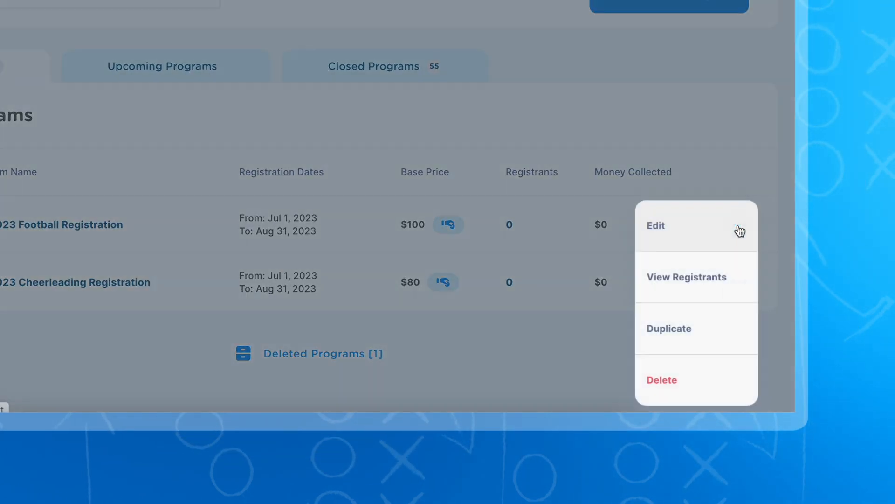
{"action": "left_click", "coordinate": [655, 224]}
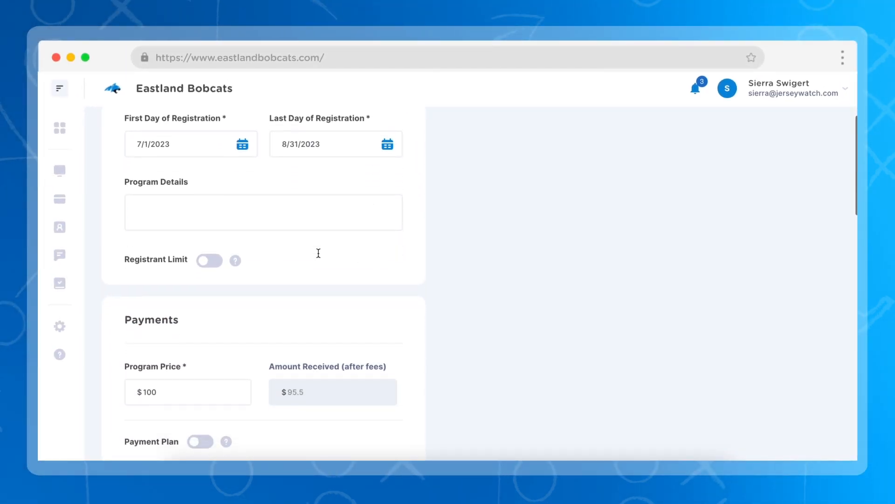
Step: Turn on the Payment Plan toggle to open the payment schedule
{"action": "scroll", "scroll_direction": "down", "scroll_amount": 3}
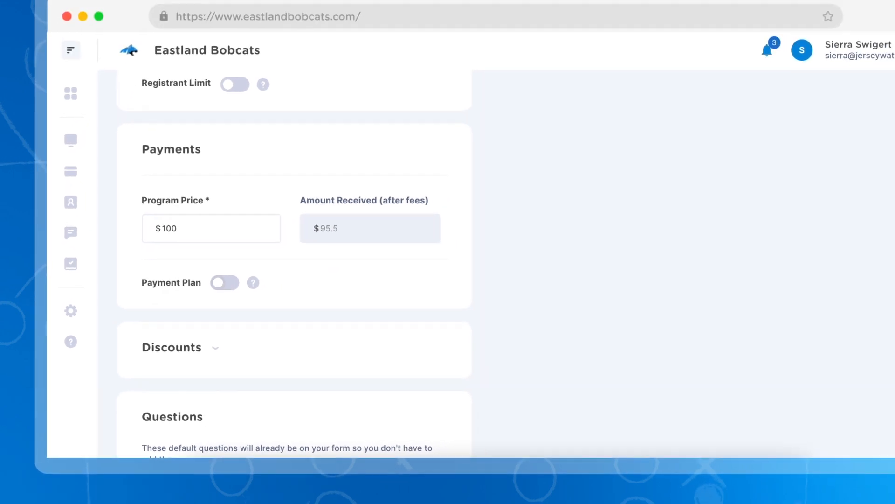
{"action": "left_click", "coordinate": [224, 281]}
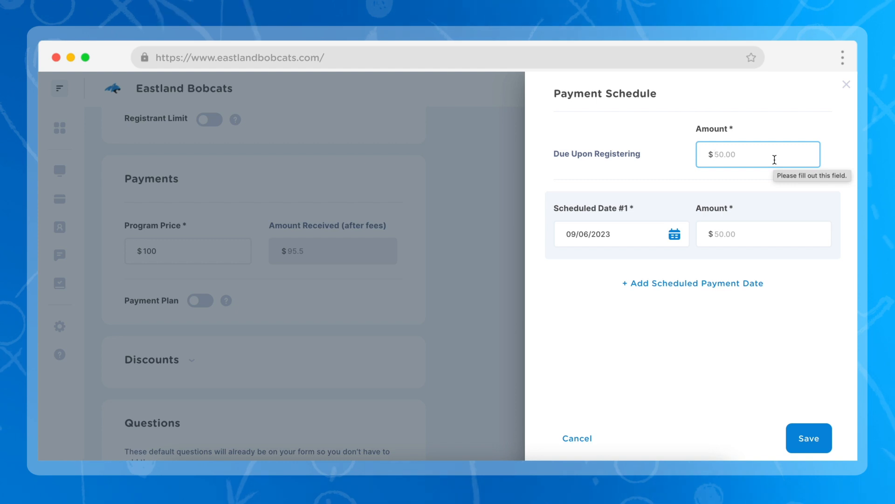
Step: Save a payment schedule of $50 at registration and $50 on Sep 6, 2023
{"action": "type", "text": "50"}
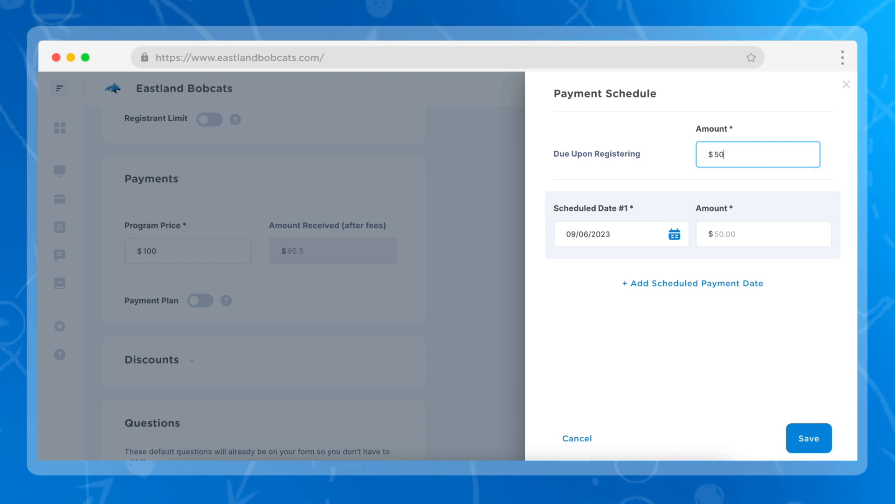
{"action": "mouse_move", "coordinate": [637, 238]}
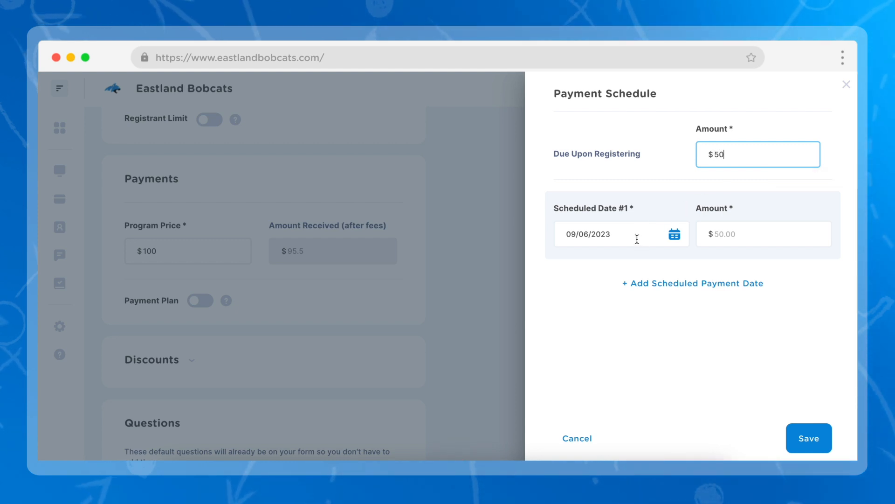
{"action": "left_click", "coordinate": [763, 233]}
{"action": "type", "text": "50"}
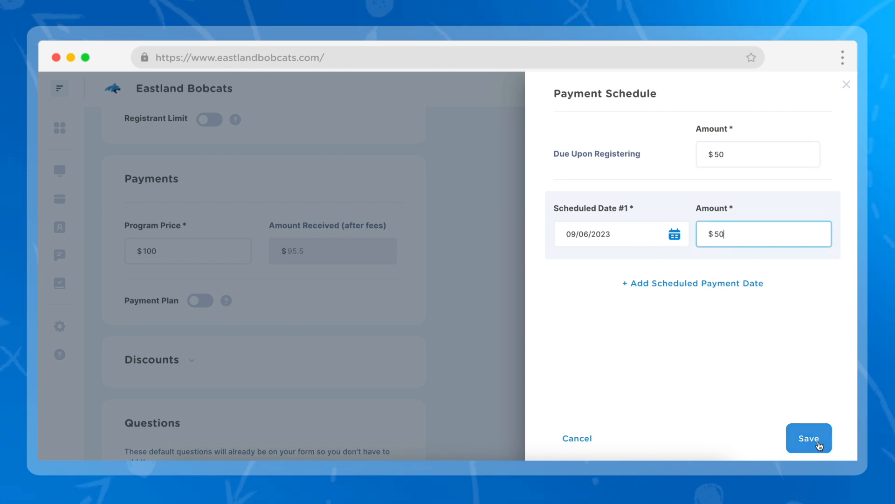
{"action": "left_click", "coordinate": [809, 438]}
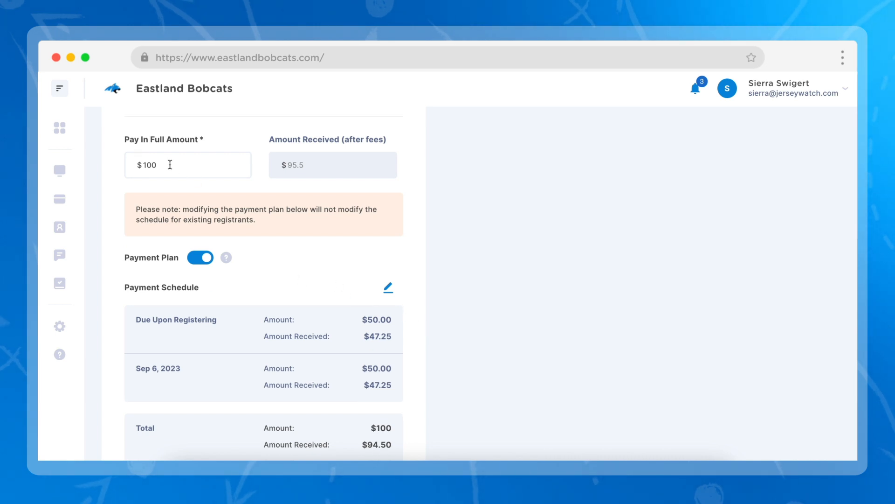
{"action": "mouse_move", "coordinate": [181, 250]}
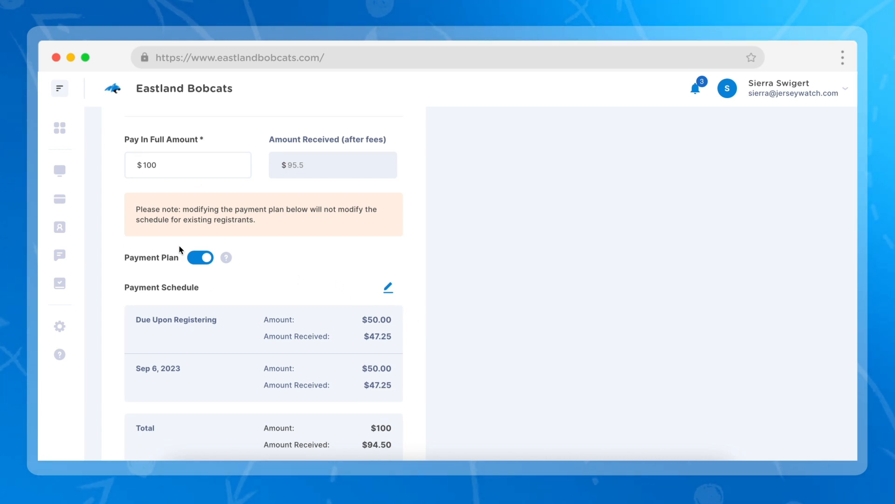
Step: Scroll down the edit form toward the program's Save button
{"action": "scroll", "scroll_direction": "down", "scroll_amount": 3}
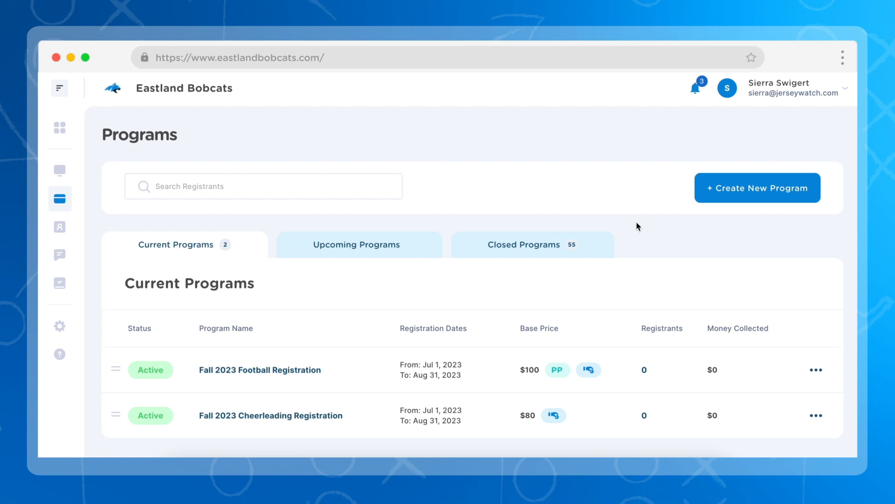
Step: Reopen the football program's edit form showing its $50/$50 schedule
{"action": "scroll", "scroll_direction": "down", "scroll_amount": 3}
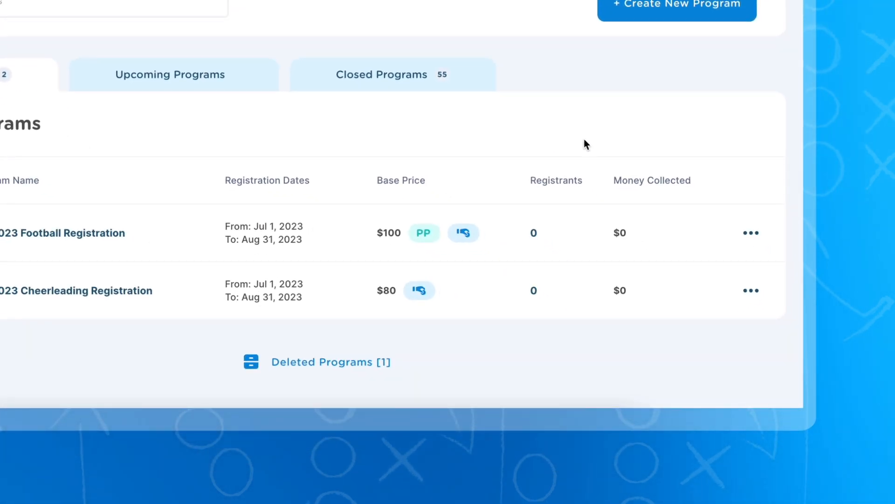
{"action": "left_click", "coordinate": [751, 233]}
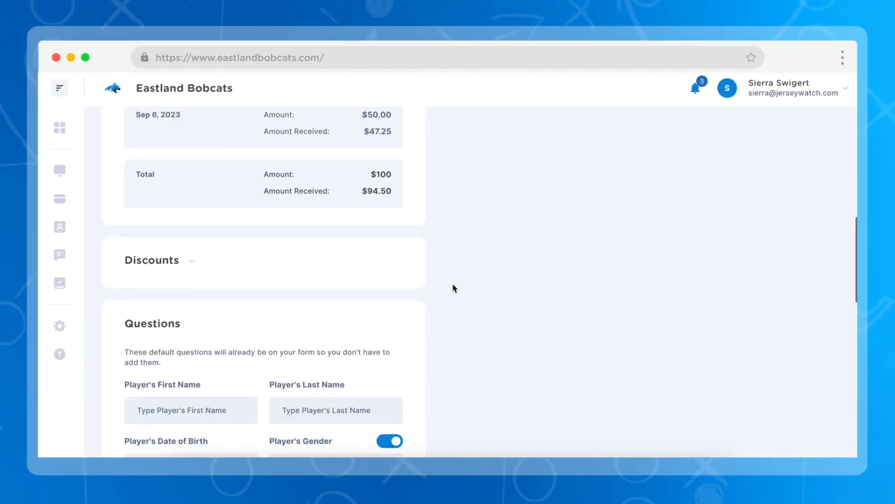
Step: Start creating a brand-new discount code under the football program's Discounts
{"action": "left_click", "coordinate": [193, 261]}
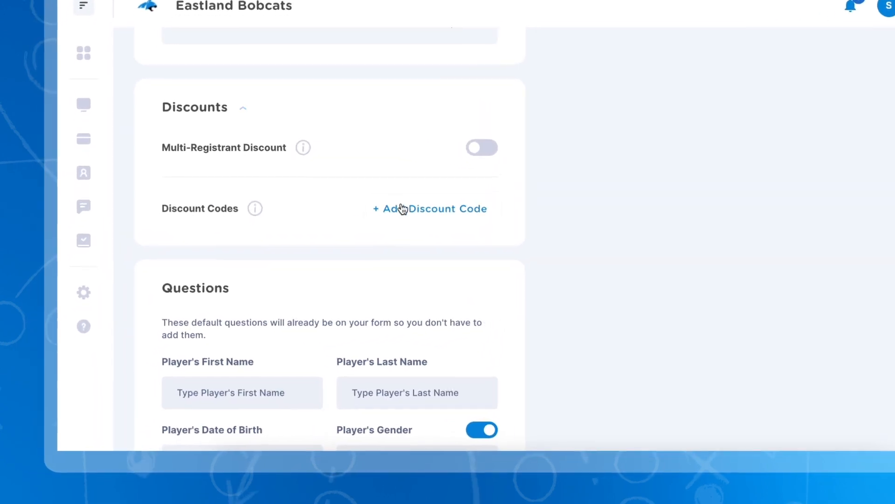
{"action": "left_click", "coordinate": [430, 209]}
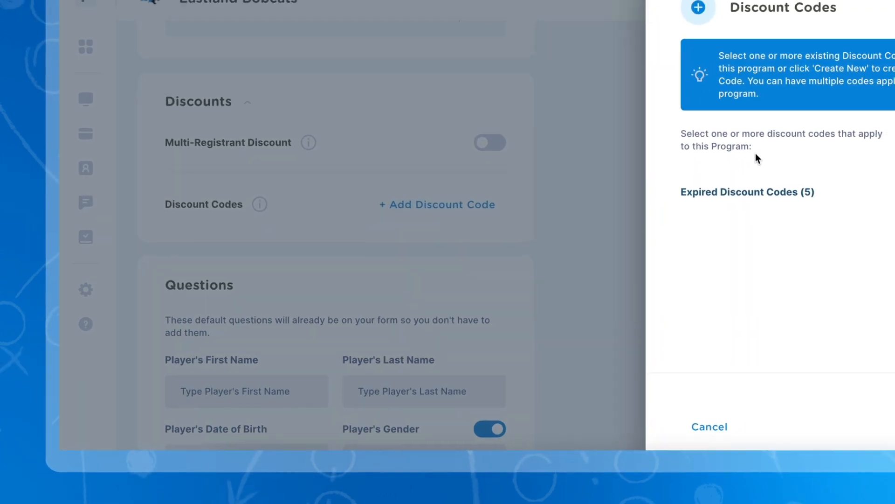
{"action": "left_click", "coordinate": [793, 204]}
{"action": "type", "text": "E"}
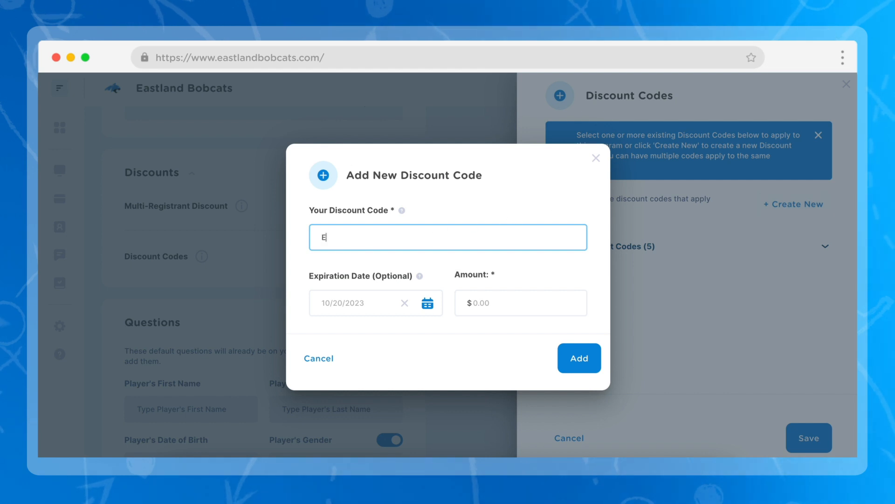
Step: Add discount code EARLYBIRD20, $20 off, expiring Aug 18, 2023, and apply it to the program
{"action": "type", "text": "ARLYBIRD20"}
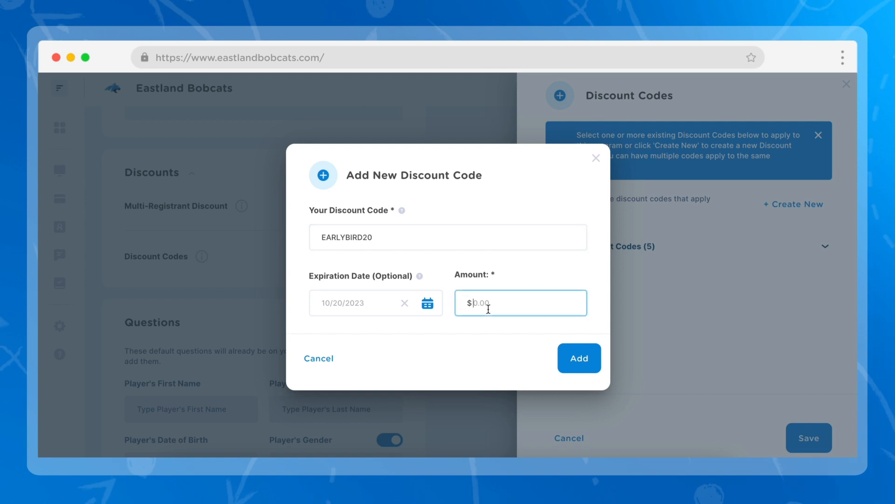
{"action": "left_click", "coordinate": [428, 302]}
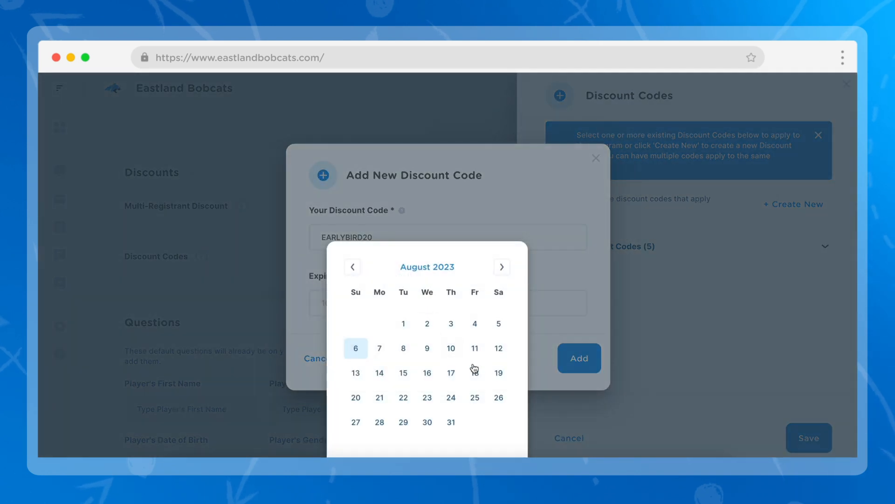
{"action": "left_click", "coordinate": [452, 373]}
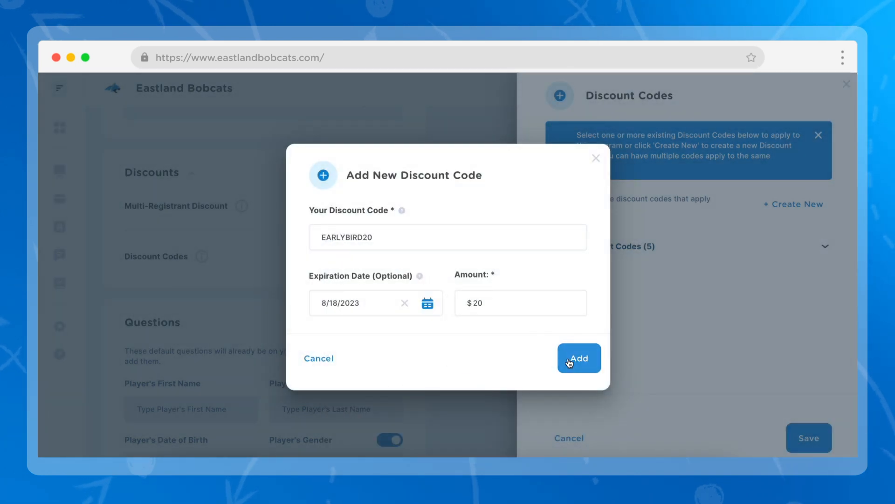
{"action": "left_click", "coordinate": [579, 359]}
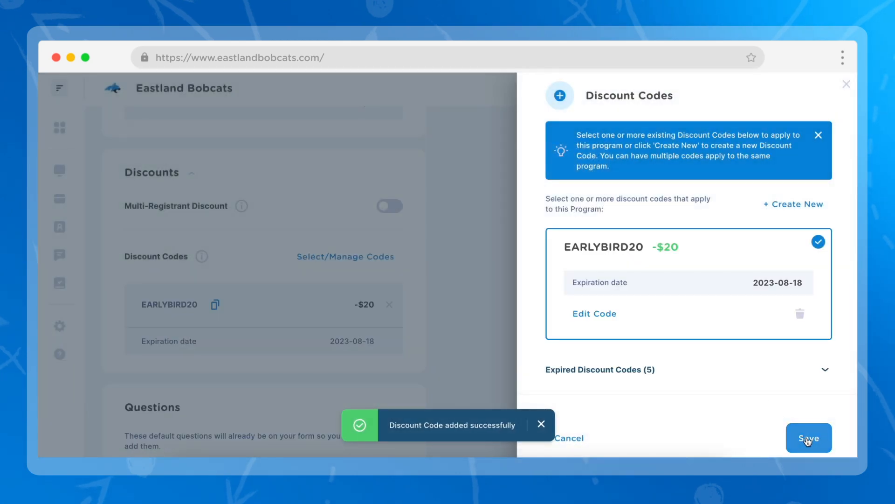
{"action": "left_click", "coordinate": [809, 439]}
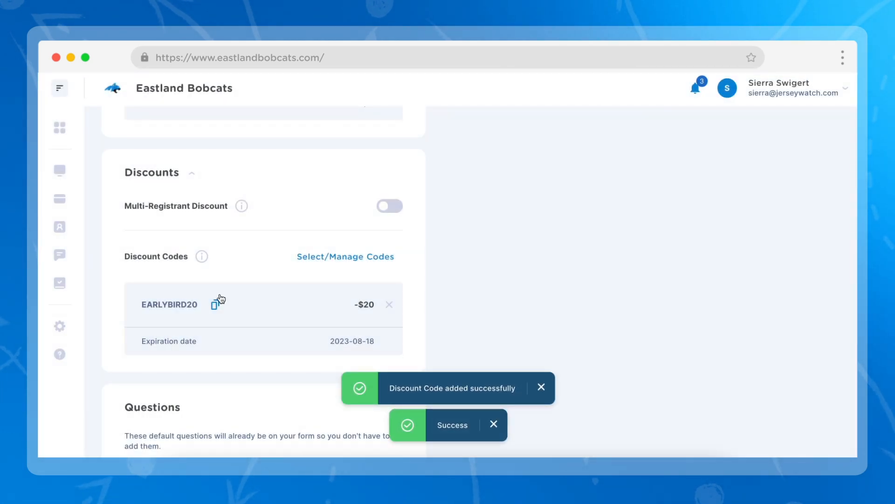
{"action": "mouse_move", "coordinate": [226, 272]}
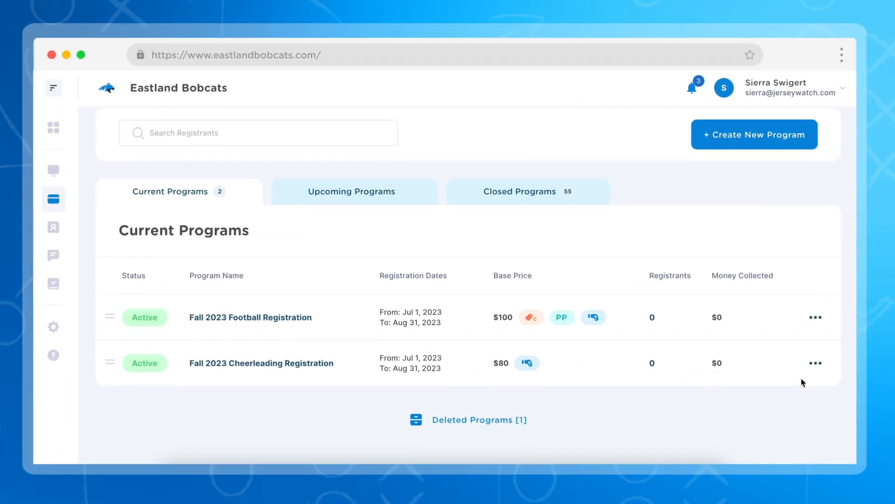
Step: Open the cheerleading program for editing and enable its multi-registrant discount
{"action": "left_click", "coordinate": [816, 317]}
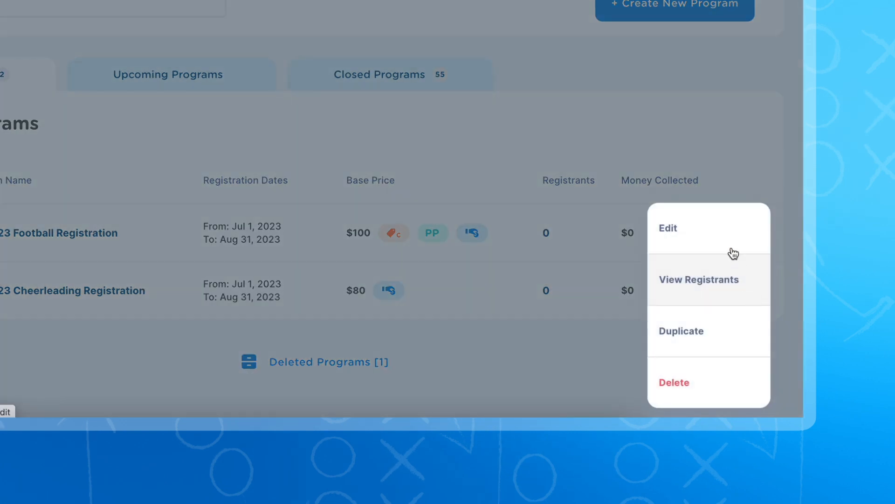
{"action": "left_click", "coordinate": [668, 227]}
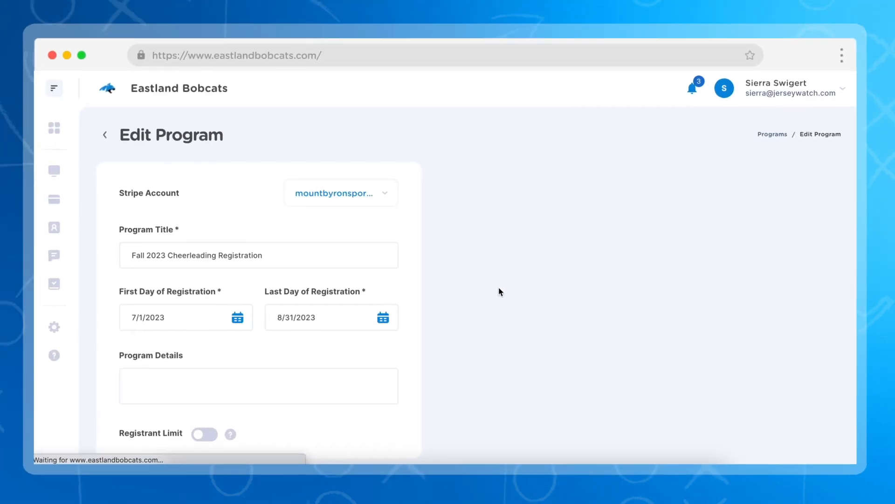
{"action": "scroll", "scroll_direction": "down", "scroll_amount": 3}
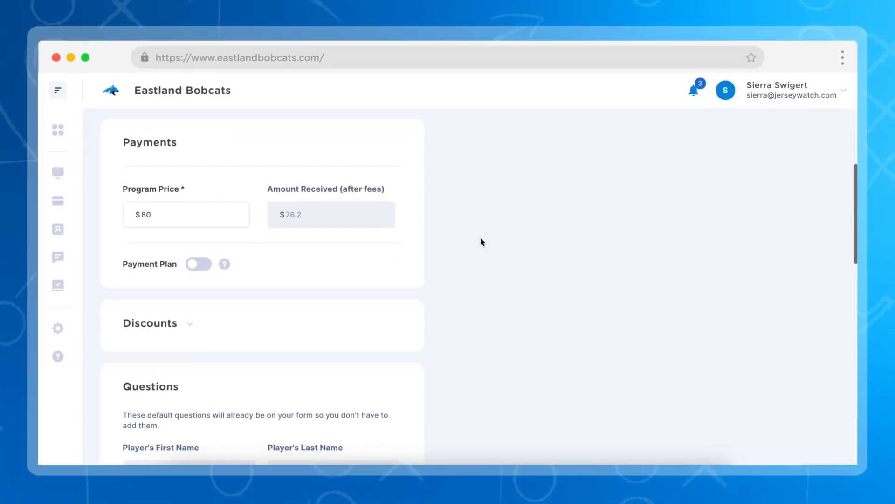
{"action": "left_click", "coordinate": [150, 323]}
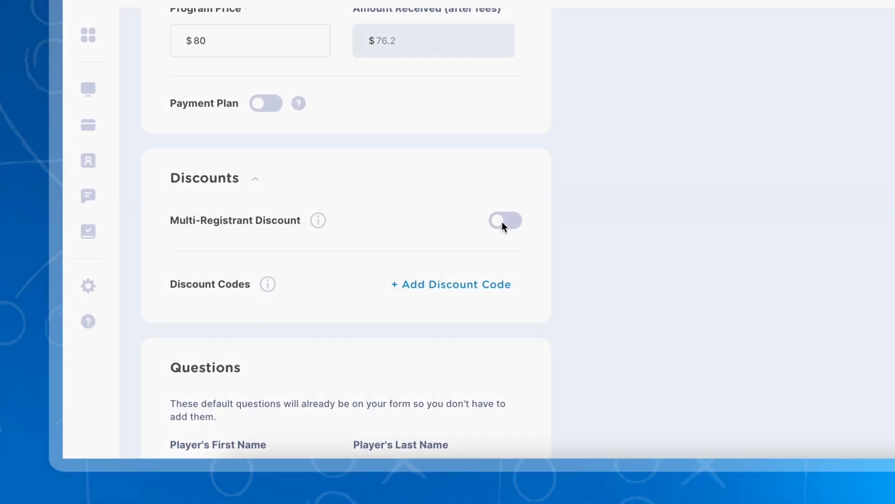
{"action": "left_click", "coordinate": [506, 220]}
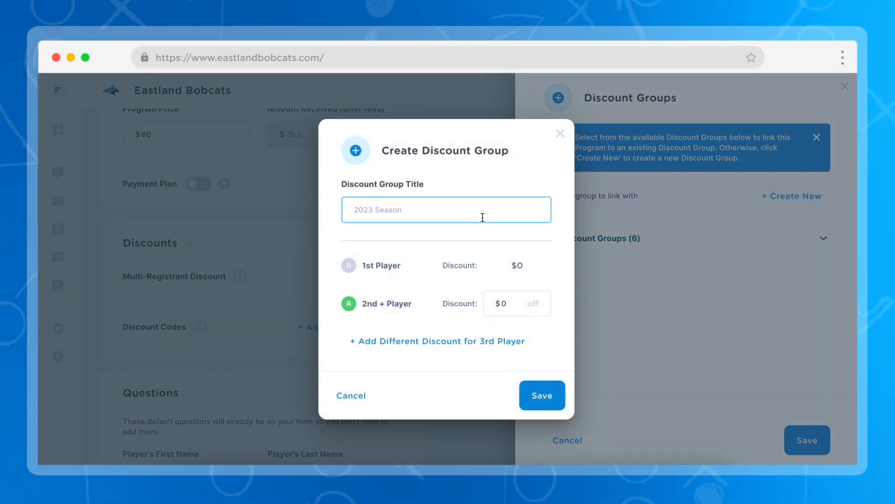
Step: Create discount group Fall2023 with $20 off each 2nd+ player and save it
{"action": "type", "text": "Fall20"}
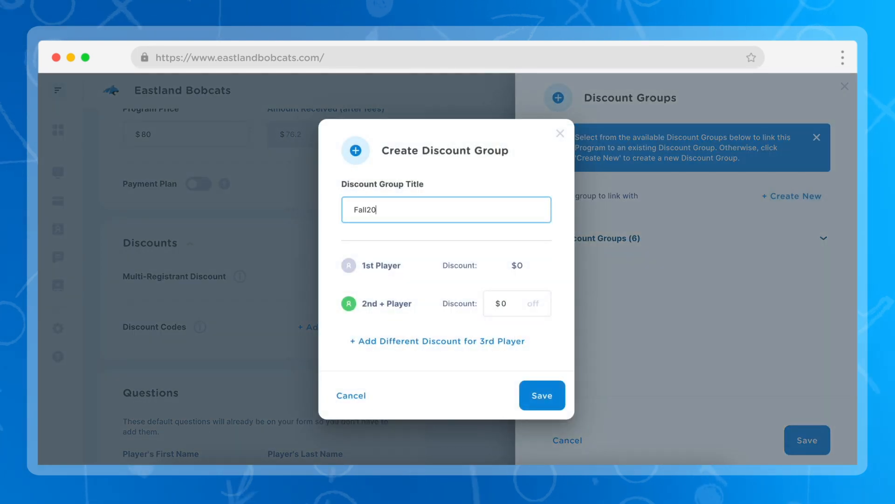
{"action": "type", "text": "23"}
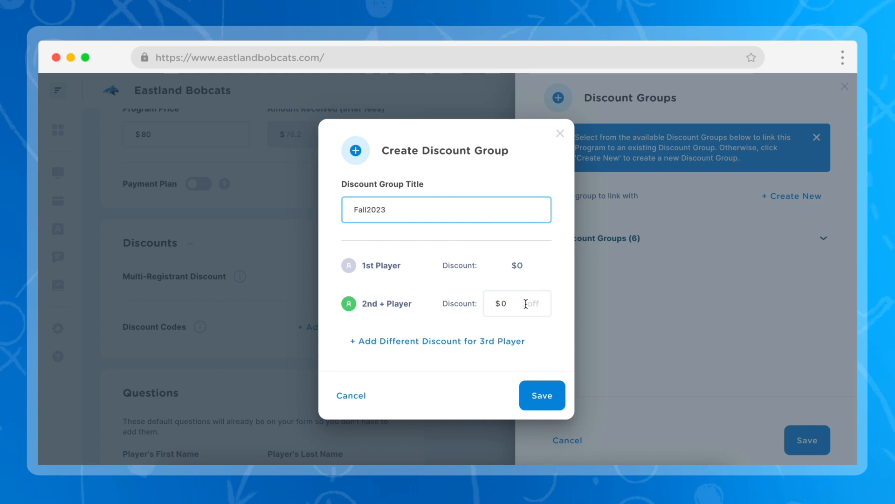
{"action": "left_click", "coordinate": [517, 304]}
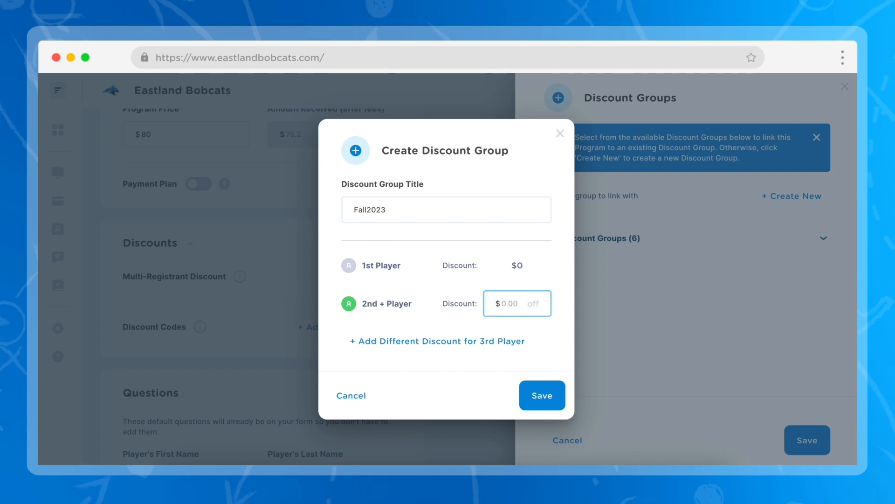
{"action": "type", "text": "20"}
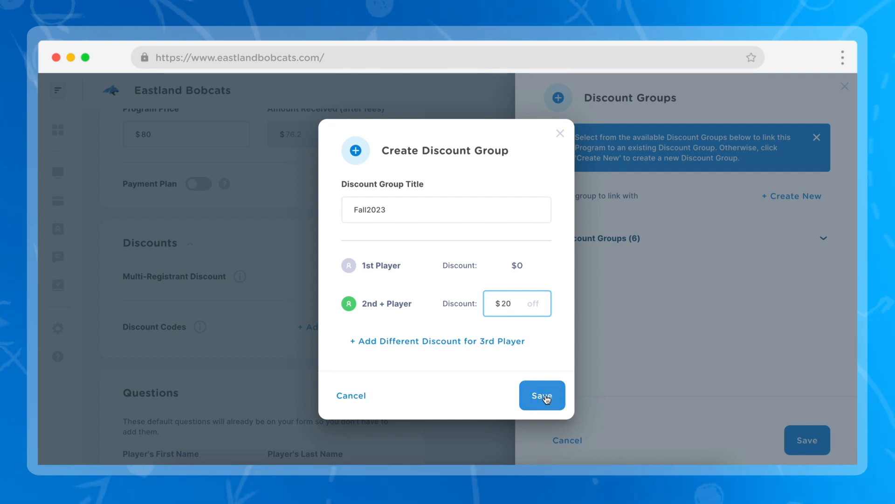
{"action": "left_click", "coordinate": [543, 395]}
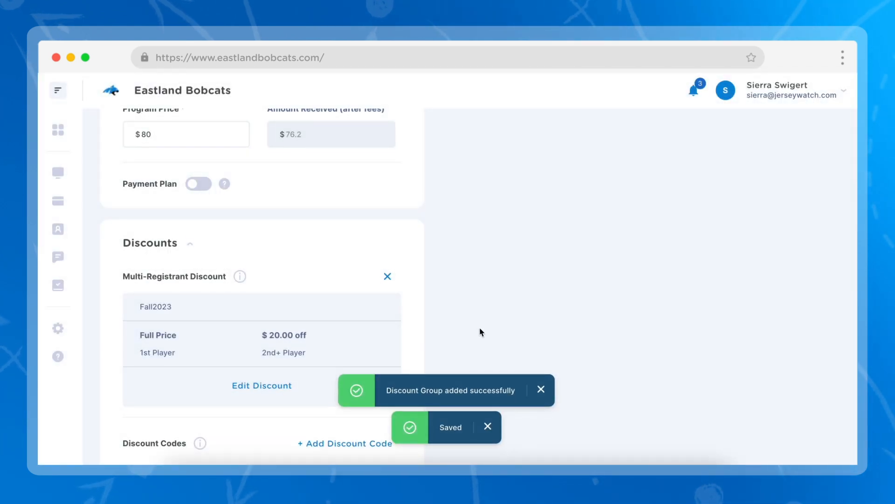
{"action": "scroll", "scroll_direction": "down", "scroll_amount": 3}
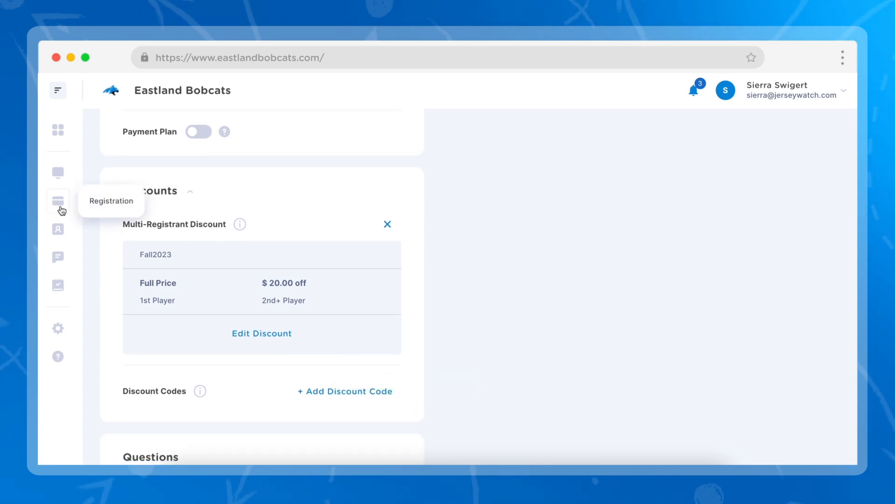
Step: Open the football registration program for editing and scroll to its multi-registrant discount
{"action": "left_click", "coordinate": [58, 202]}
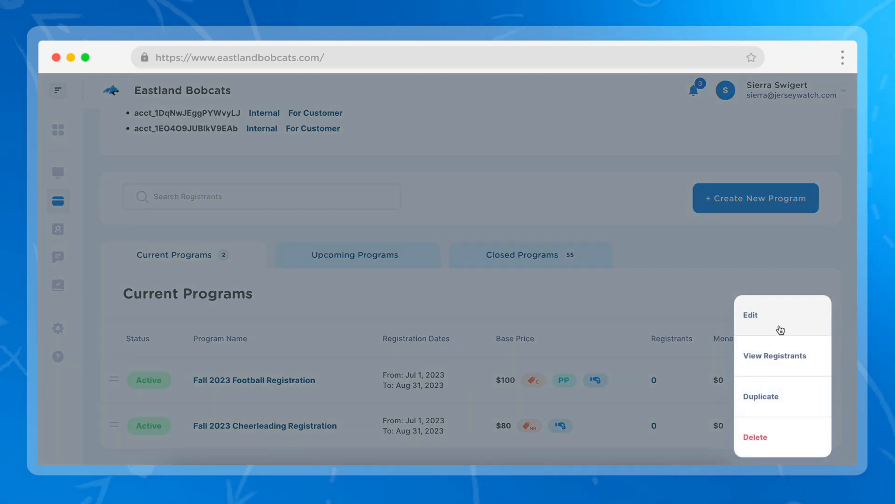
{"action": "left_click", "coordinate": [750, 315]}
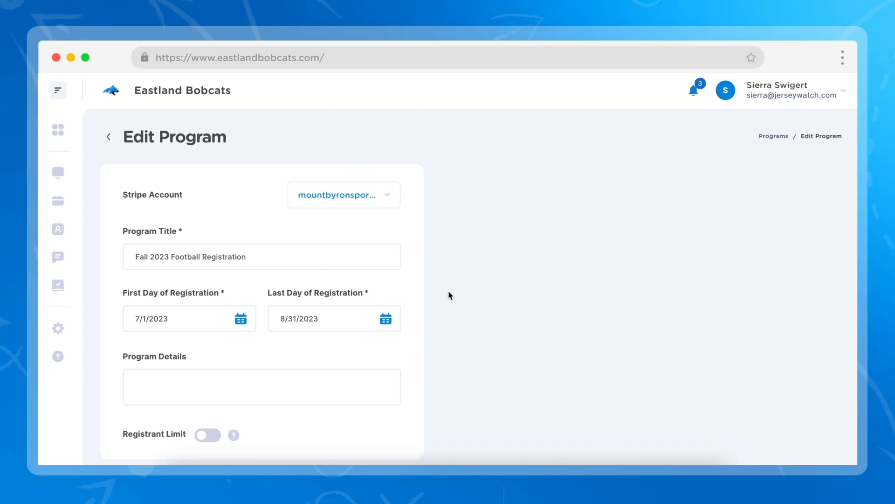
{"action": "scroll", "scroll_direction": "down", "scroll_amount": 3}
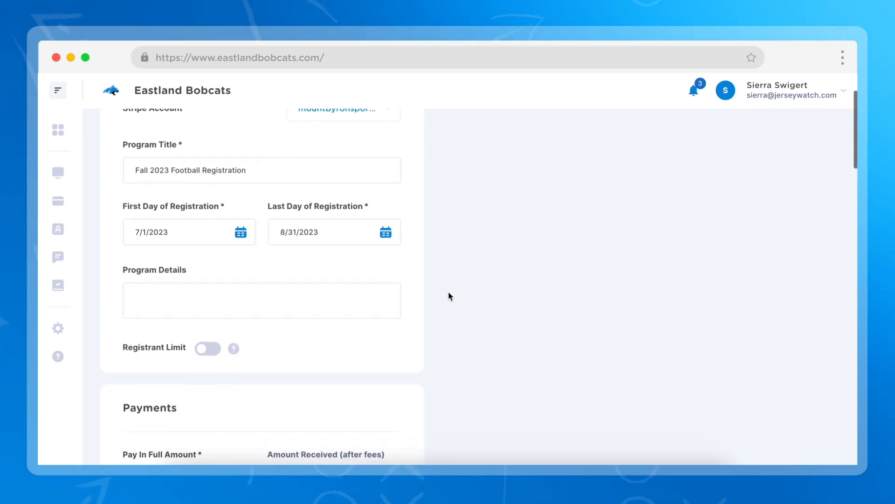
{"action": "scroll", "scroll_direction": "down", "scroll_amount": 3}
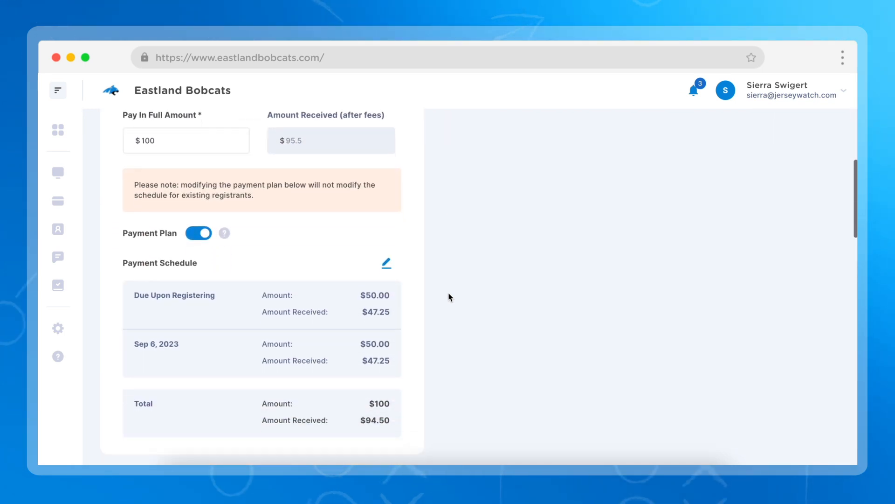
{"action": "scroll", "scroll_direction": "down", "scroll_amount": 3}
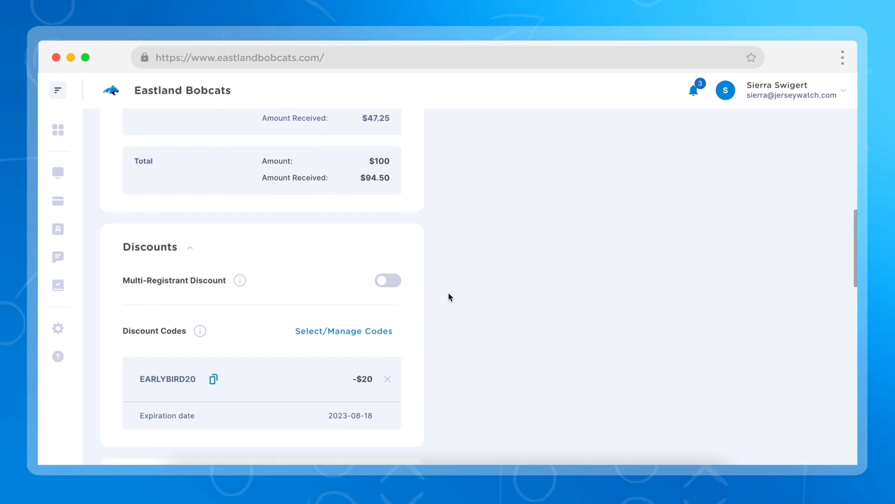
{"action": "scroll", "scroll_direction": "down", "scroll_amount": 3}
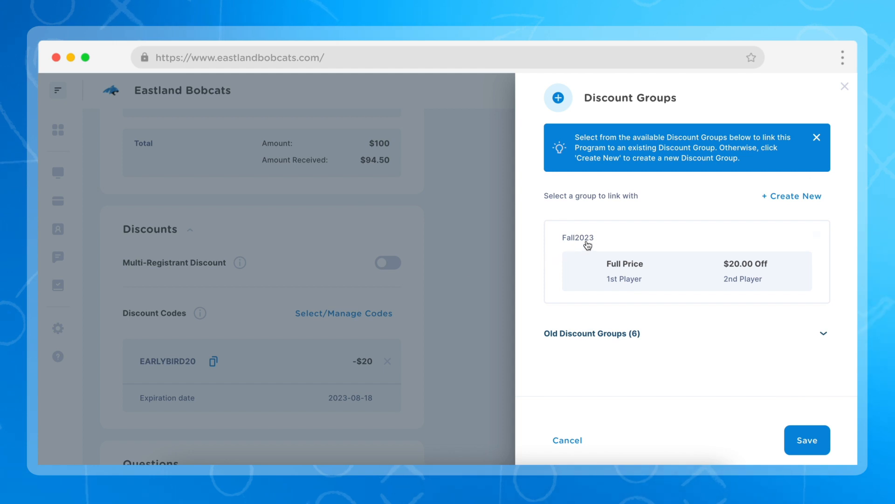
Step: Link the football program to the Fall2023 discount group and save
{"action": "left_click", "coordinate": [579, 238]}
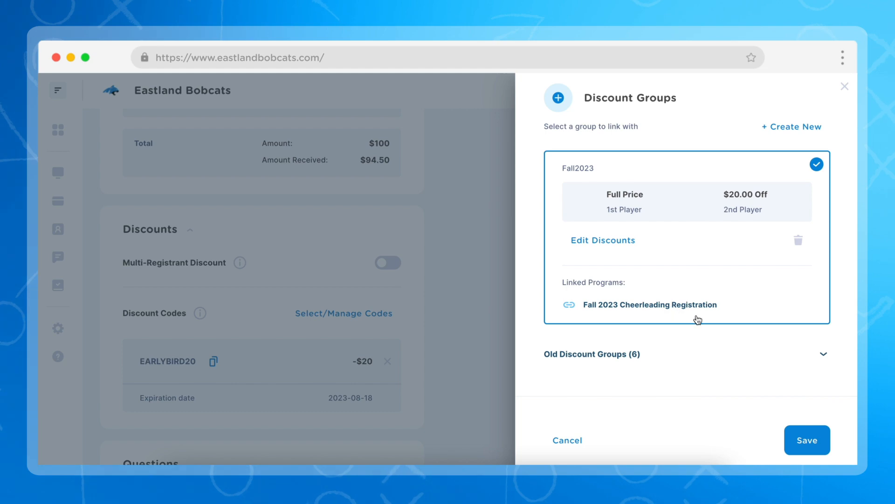
{"action": "left_click", "coordinate": [807, 440]}
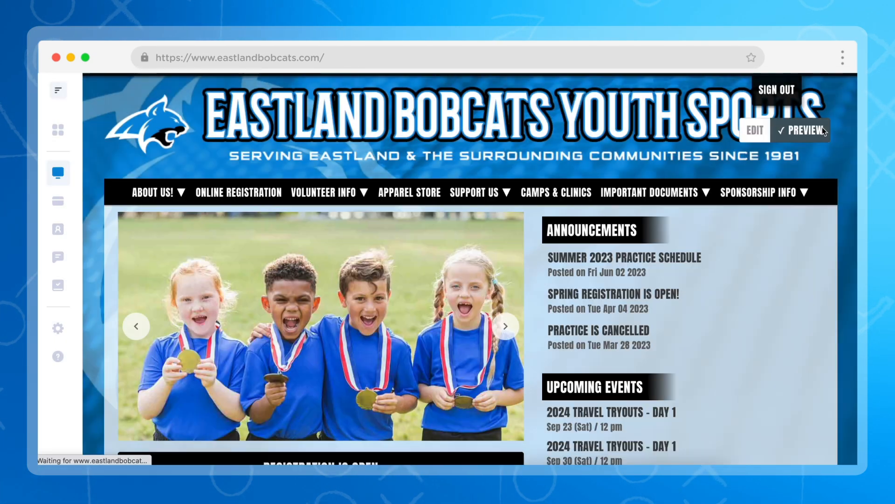
Step: View the site's registration page listing both programs and begin registering for football
{"action": "left_click", "coordinate": [755, 129]}
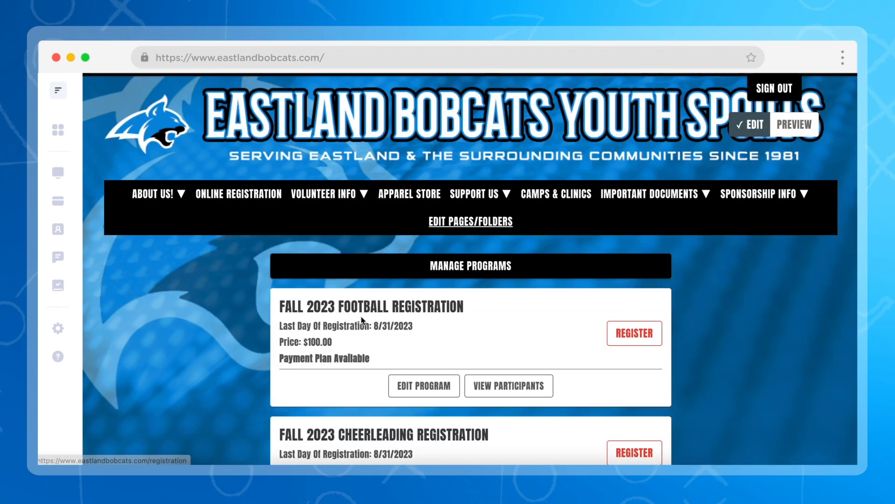
{"action": "scroll", "scroll_direction": "down", "scroll_amount": 3}
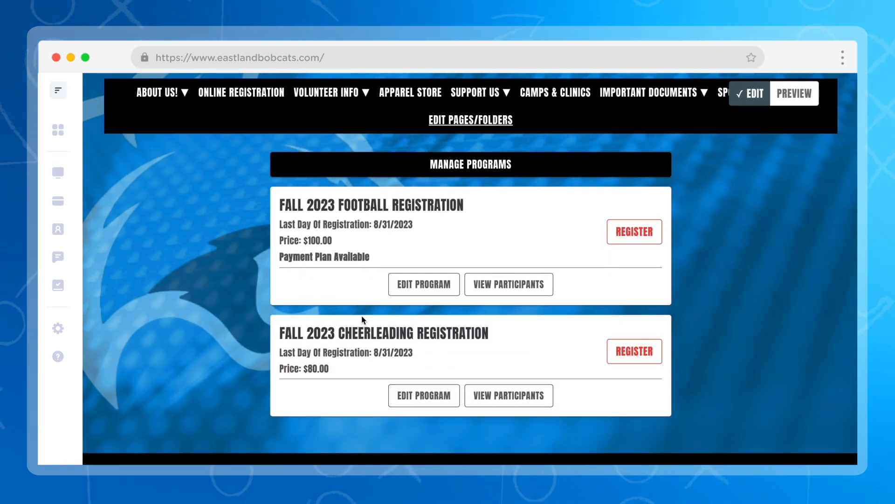
{"action": "mouse_move", "coordinate": [352, 295]}
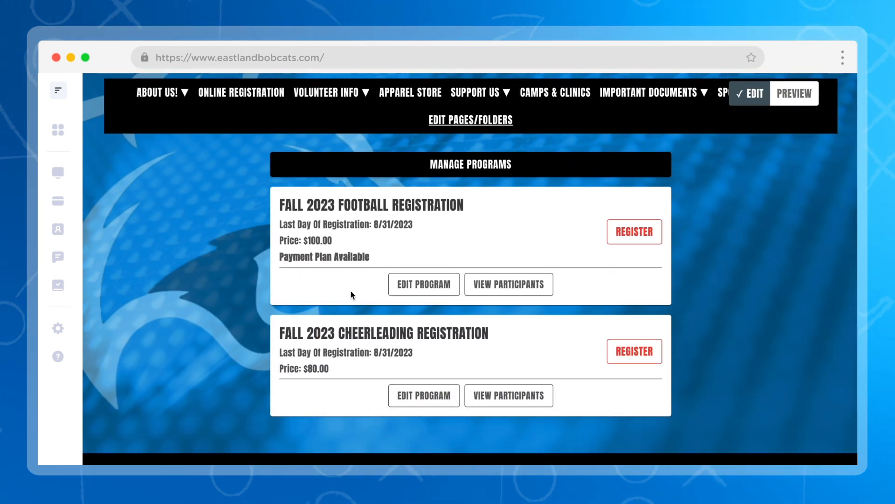
{"action": "mouse_move", "coordinate": [641, 235]}
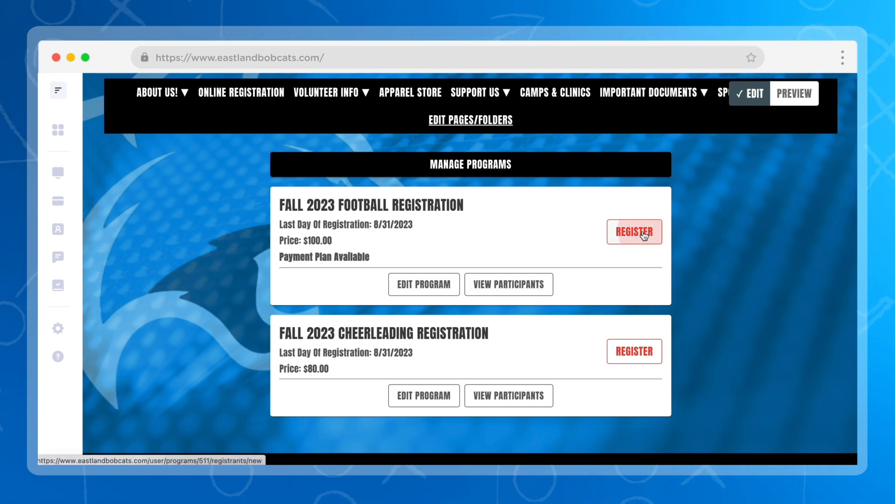
{"action": "left_click", "coordinate": [635, 231]}
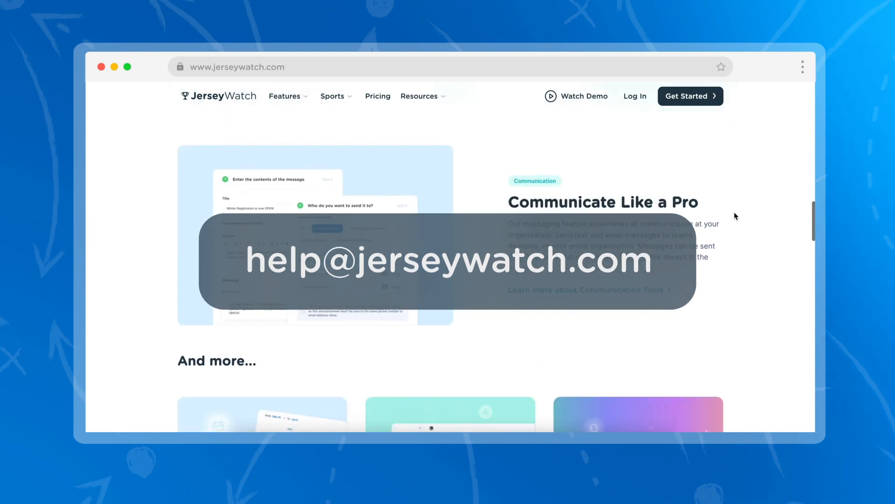
Step: Reach the jerseywatch.com footer and go to the Help Center under Resources
{"action": "scroll", "scroll_direction": "down", "scroll_amount": 3}
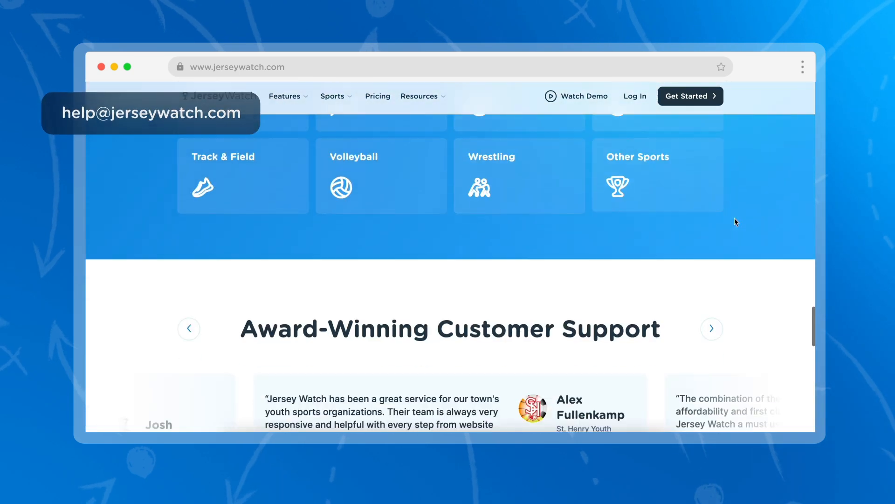
{"action": "scroll", "scroll_direction": "down", "scroll_amount": 3}
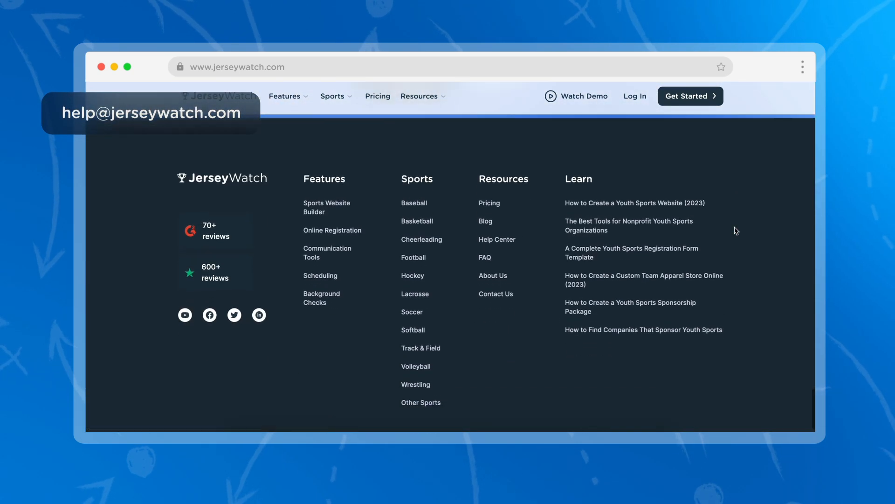
{"action": "left_click", "coordinate": [497, 239]}
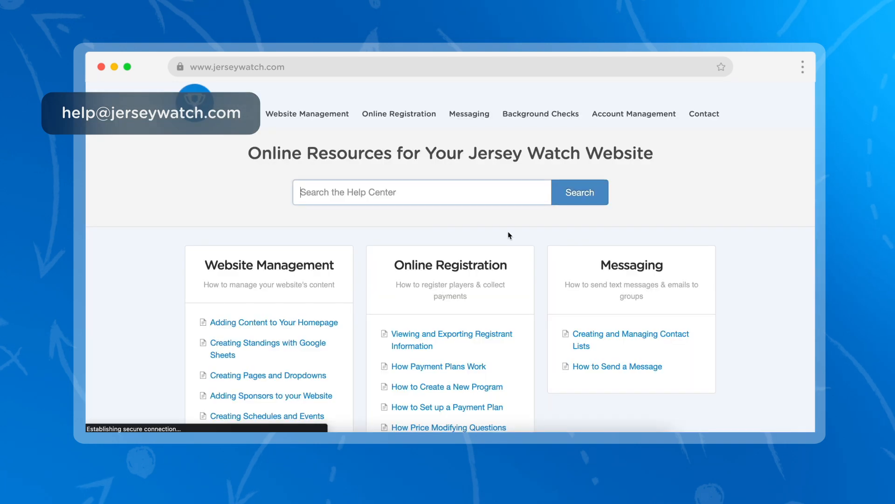